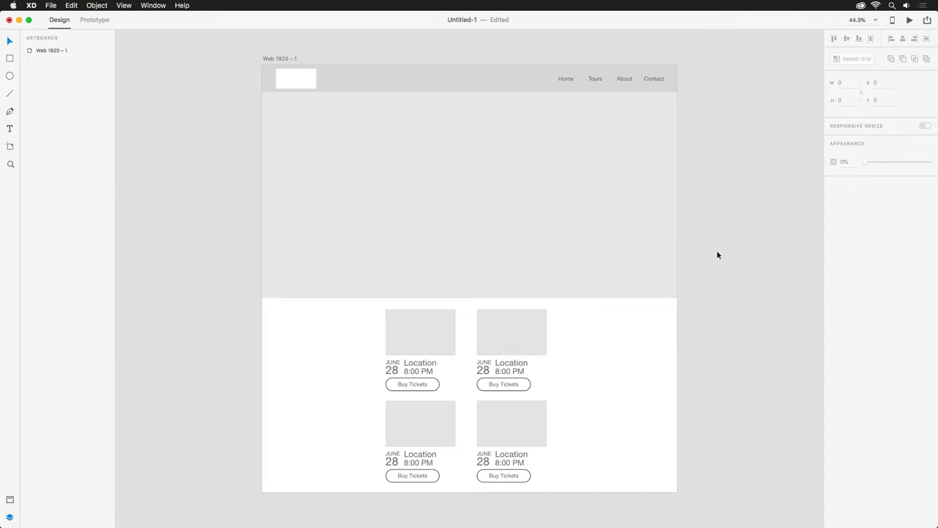
mouse_move(723, 253)
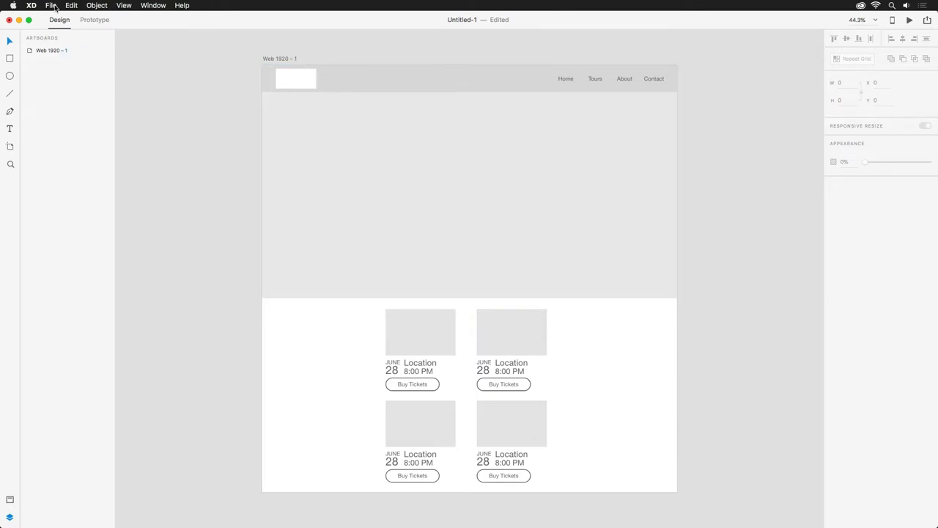
- Drag the DJ photo from the Drop the Beat CC Library onto the Background rectangle
left_click(51, 5)
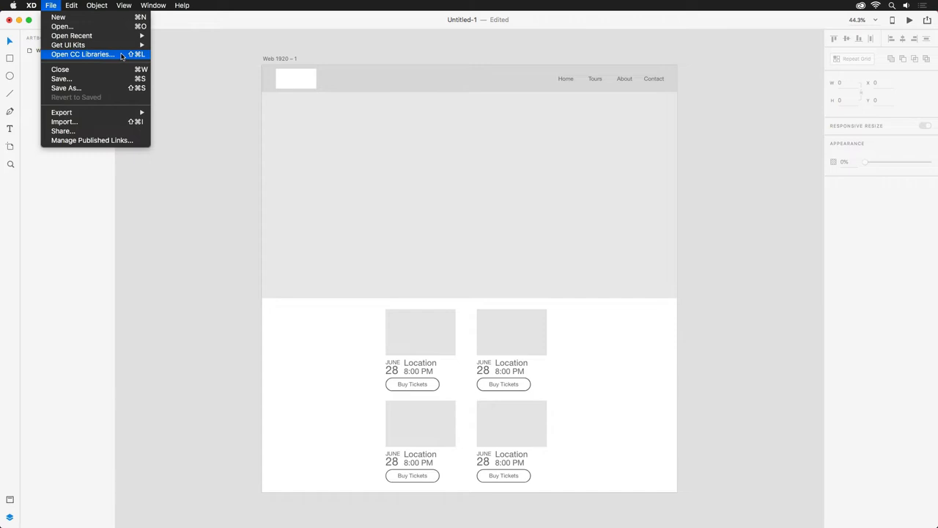
left_click(82, 55)
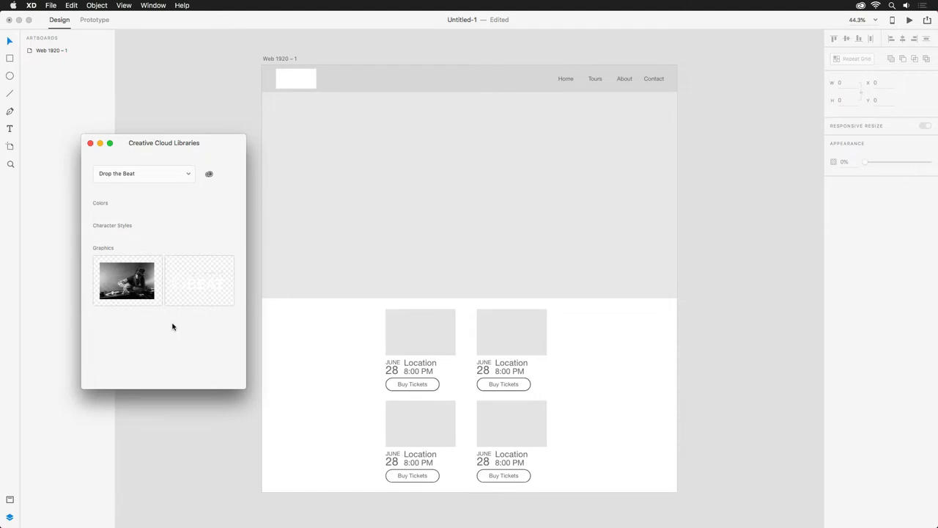
left_click(127, 281)
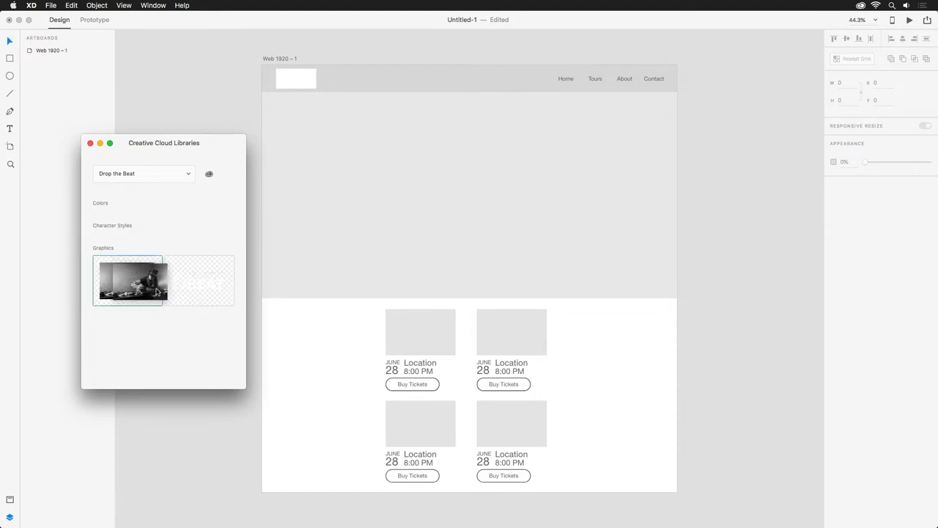
left_click_drag(127, 280, 380, 201)
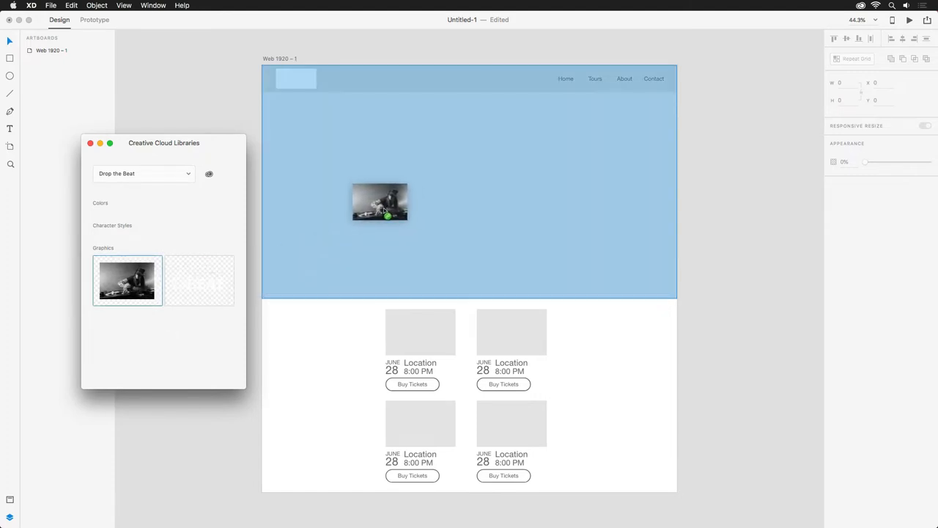
left_click_drag(379, 202, 370, 145)
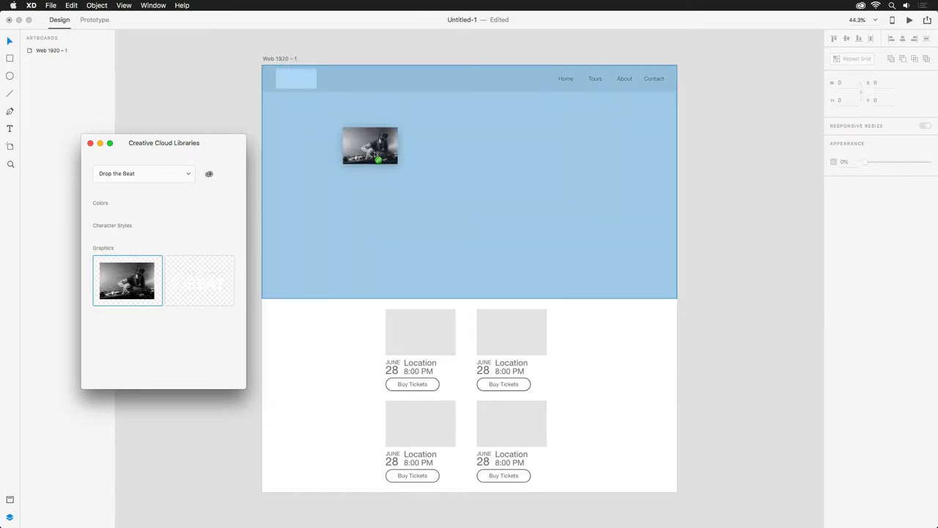
left_click_drag(370, 145, 407, 233)
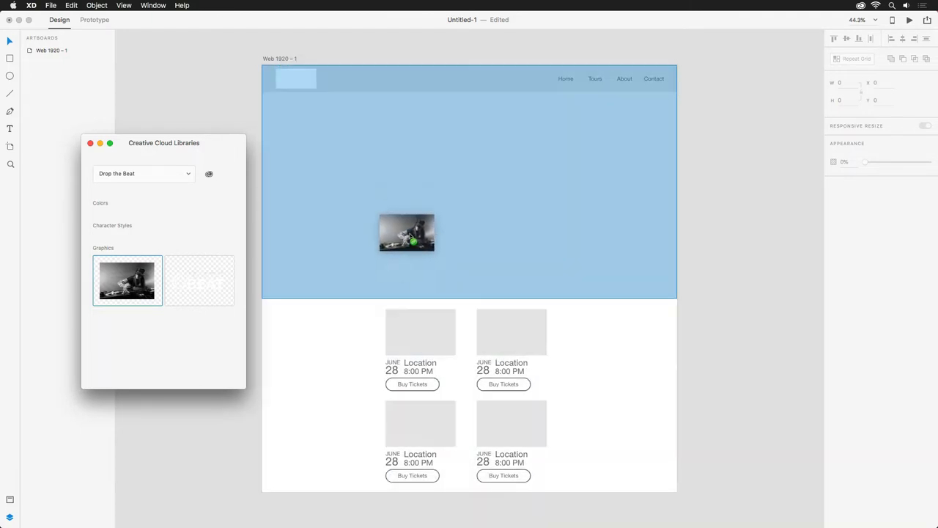
left_click_drag(407, 233, 416, 193)
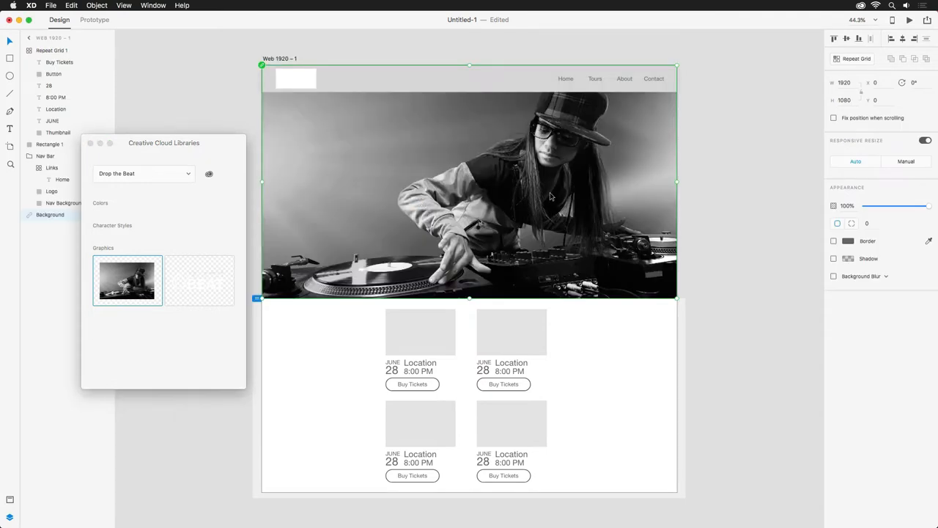
mouse_move(570, 199)
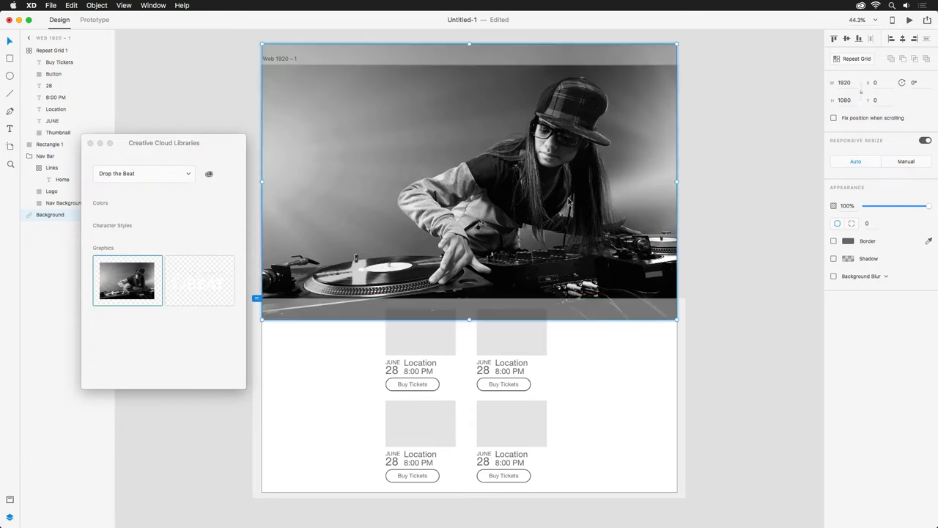
- Stretch the DJ photo so it covers the top of the page
left_click_drag(674, 319, 702, 337)
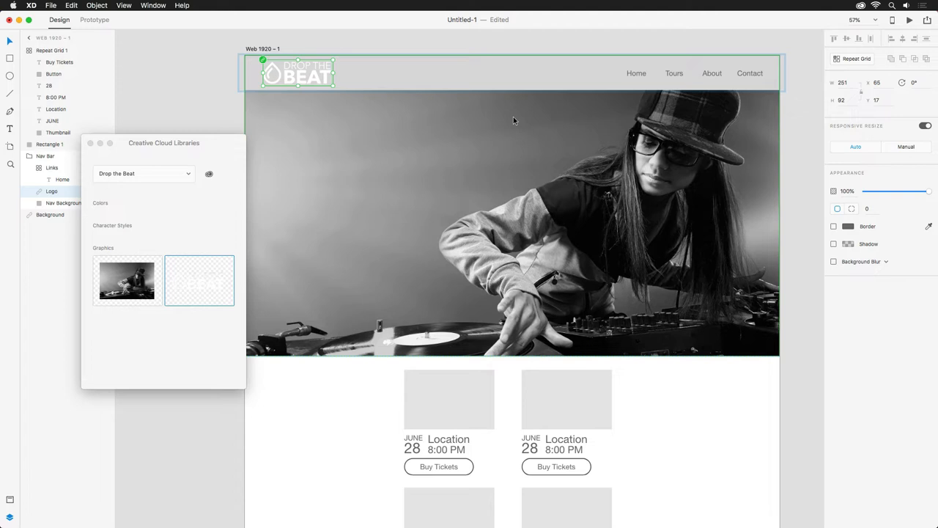
mouse_move(513, 246)
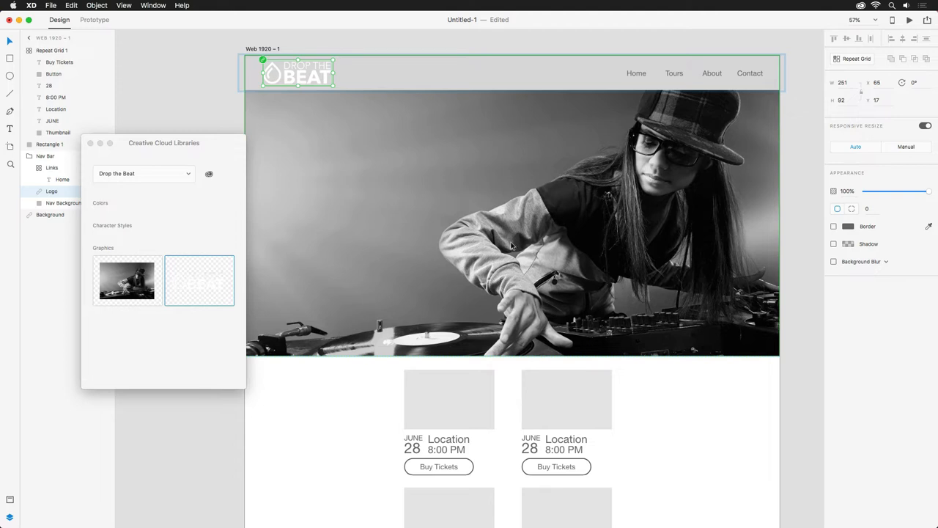
mouse_move(514, 242)
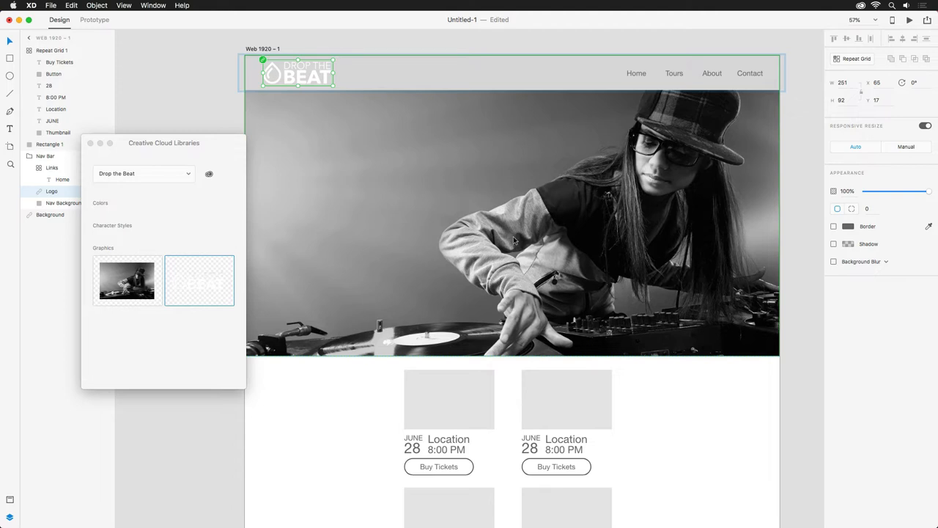
mouse_move(363, 256)
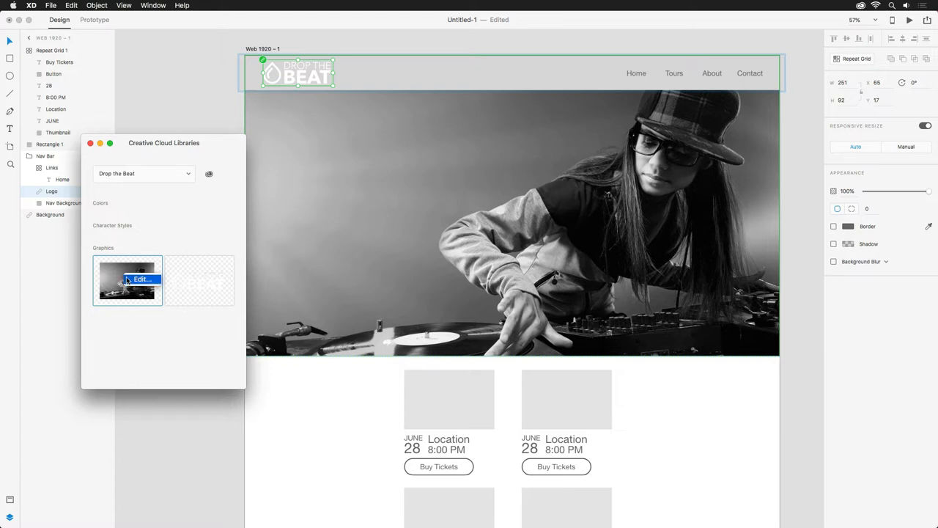
- Edit the library DJ graphic in Photoshop as DJ.psd
left_click(142, 279)
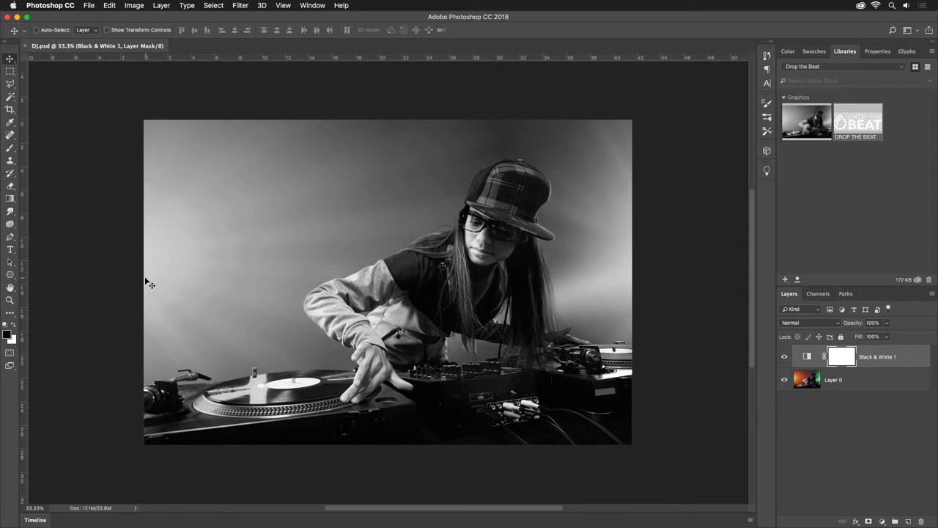
mouse_move(668, 301)
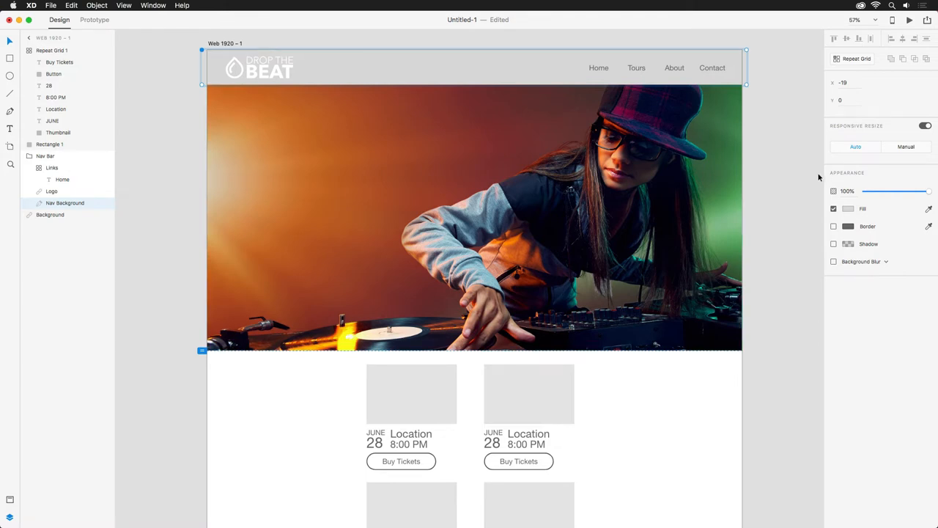
- Fill the Nav Background with black at about 46% opacity
left_click(848, 209)
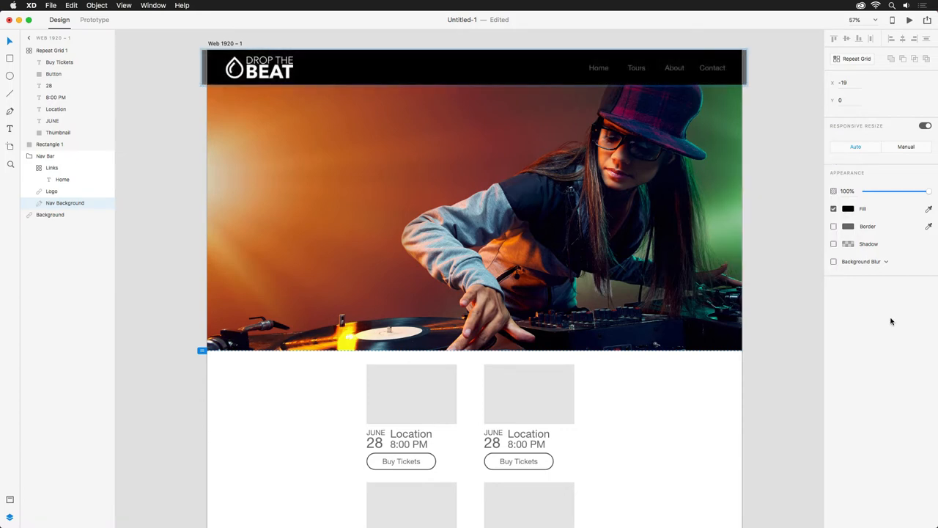
left_click_drag(929, 191, 894, 190)
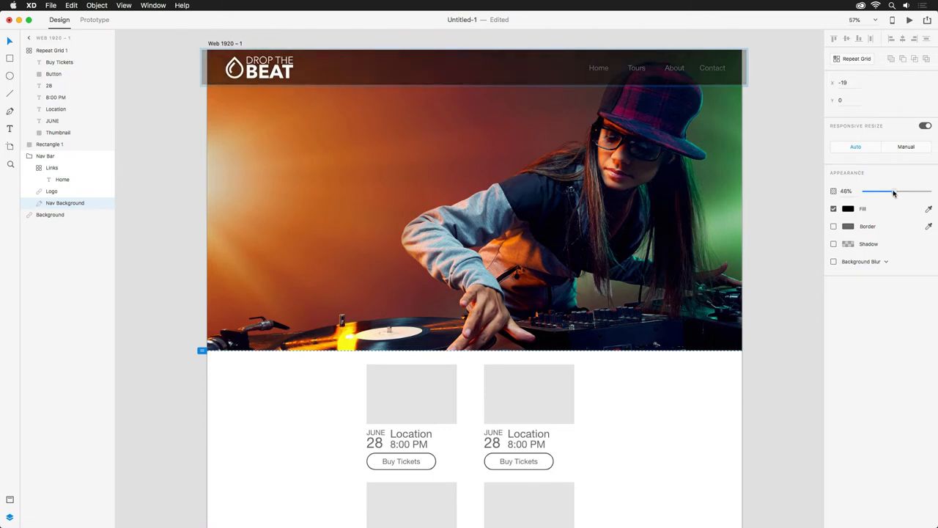
left_click_drag(898, 192, 891, 191)
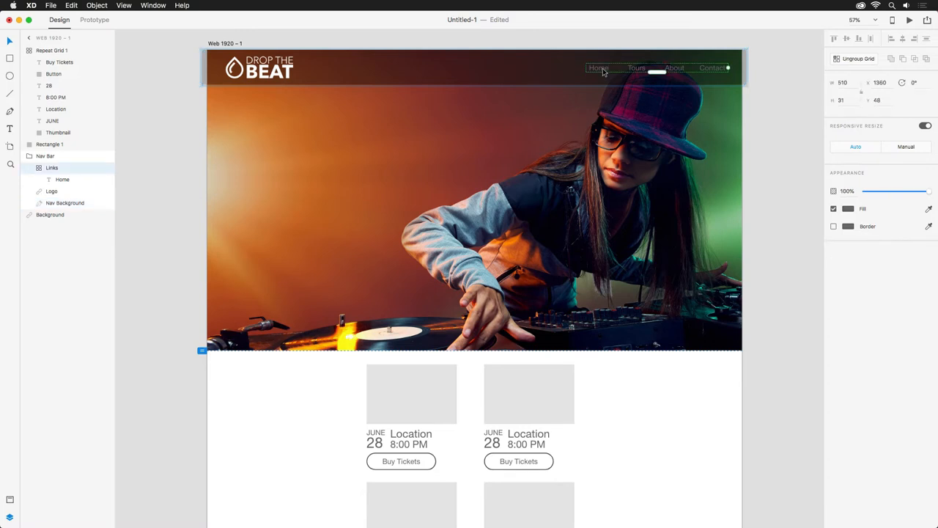
- Set the Home, Tours, About and Contact link text fill to #F2F2F2
left_click(598, 68)
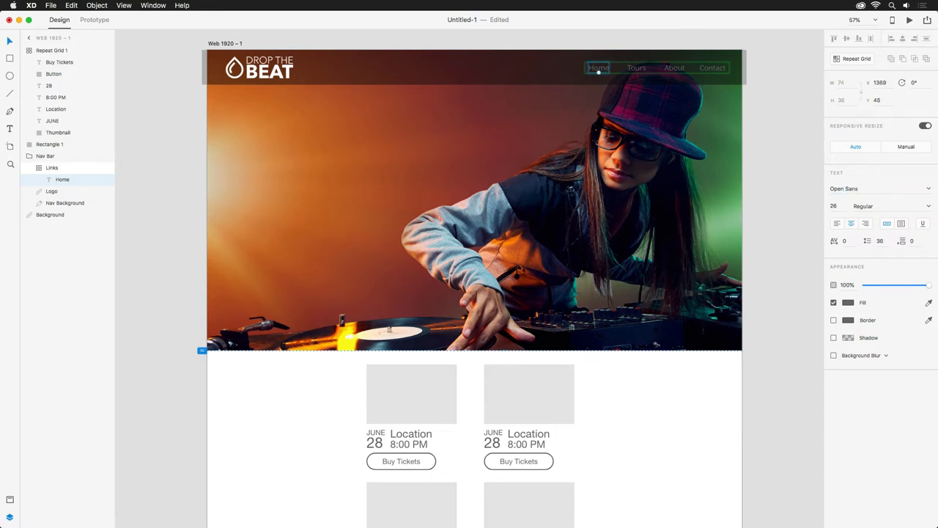
mouse_move(849, 303)
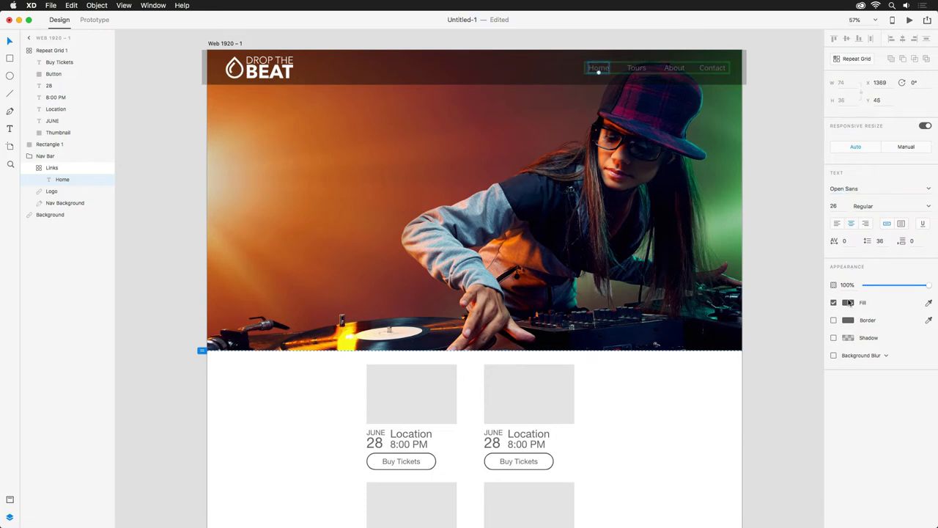
left_click(849, 302)
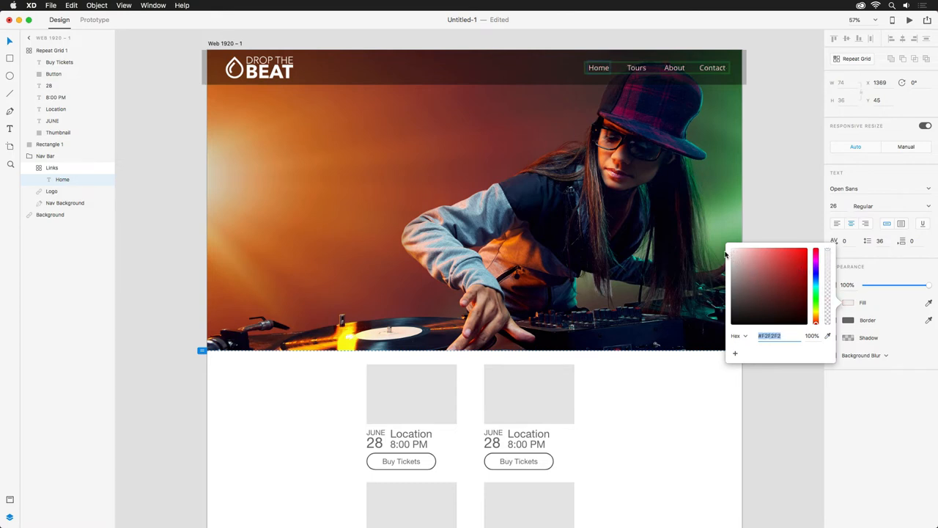
left_click(598, 67)
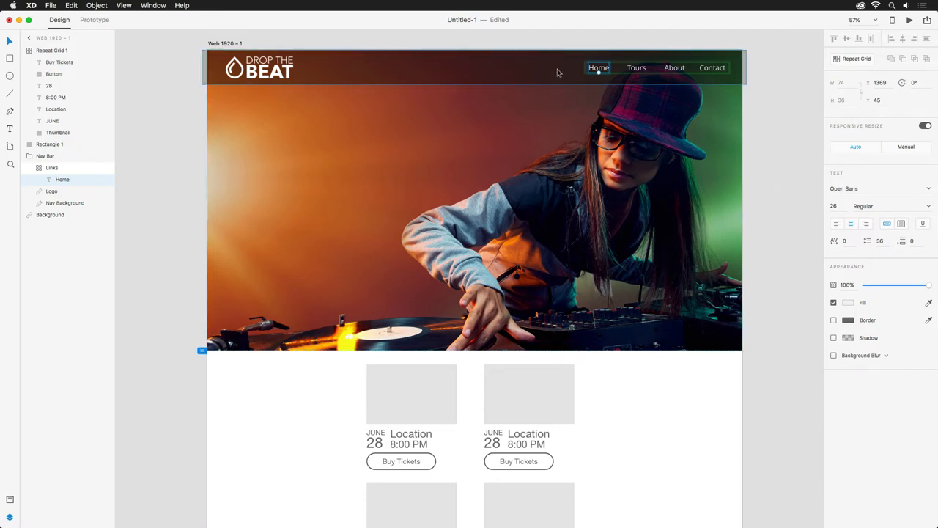
- Draw a thick orange #FFA700 underline beneath the Home link
left_click(64, 202)
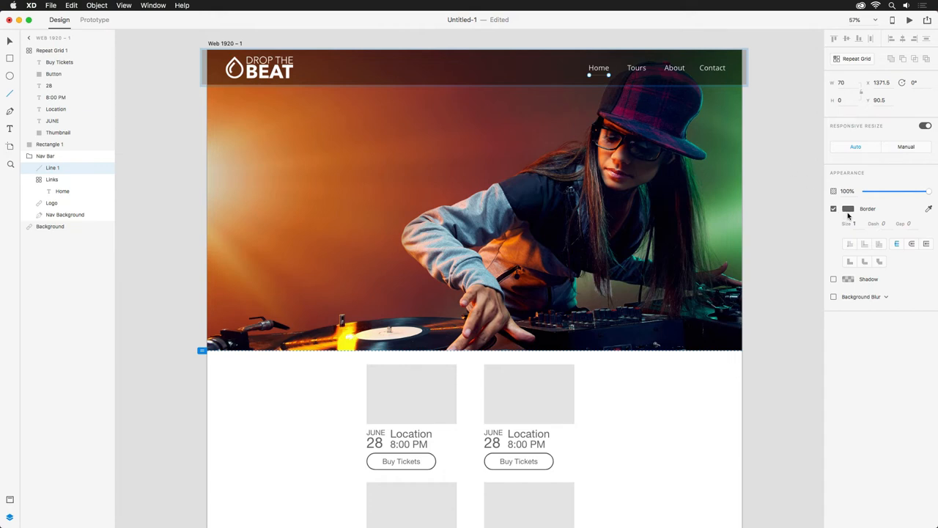
mouse_move(849, 217)
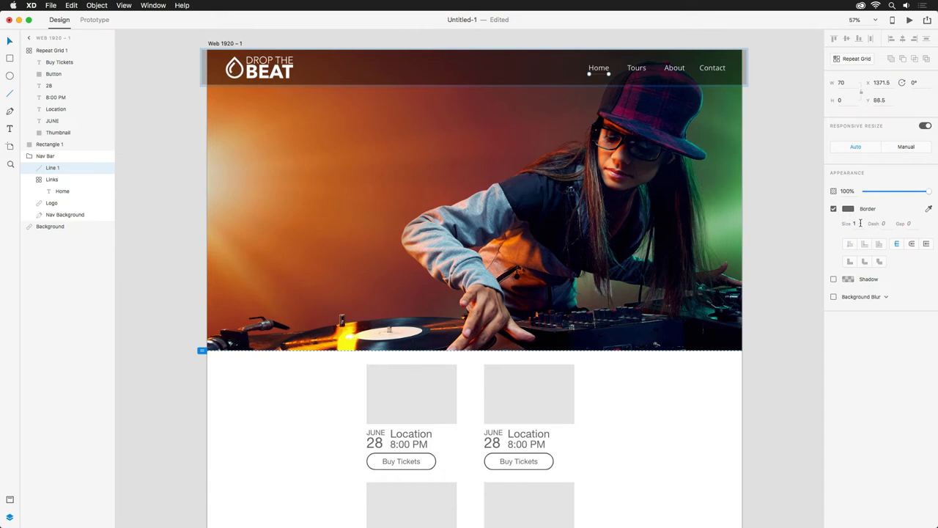
left_click(848, 208)
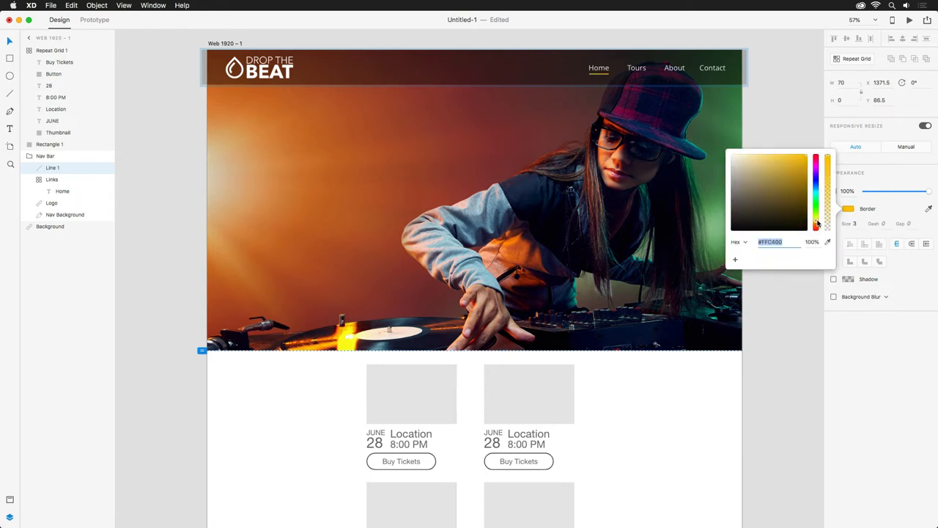
left_click(890, 343)
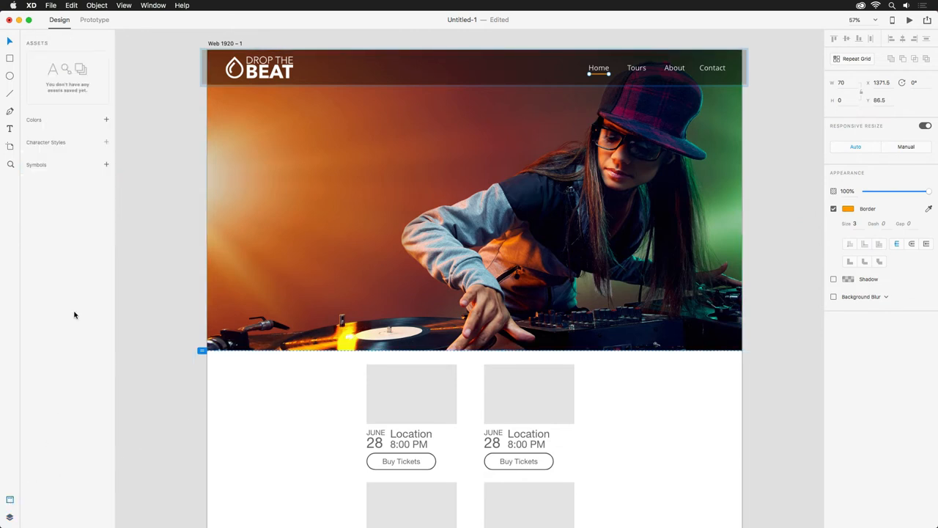
mouse_move(41, 147)
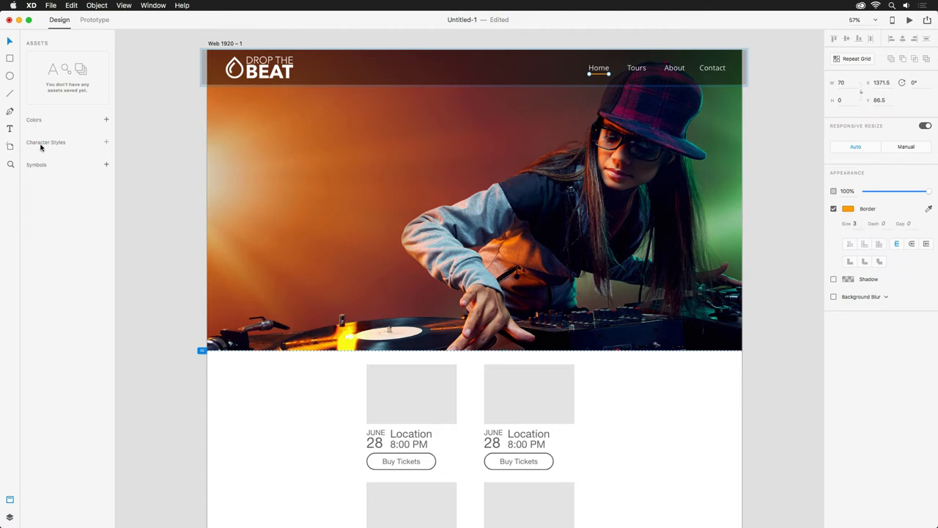
mouse_move(83, 183)
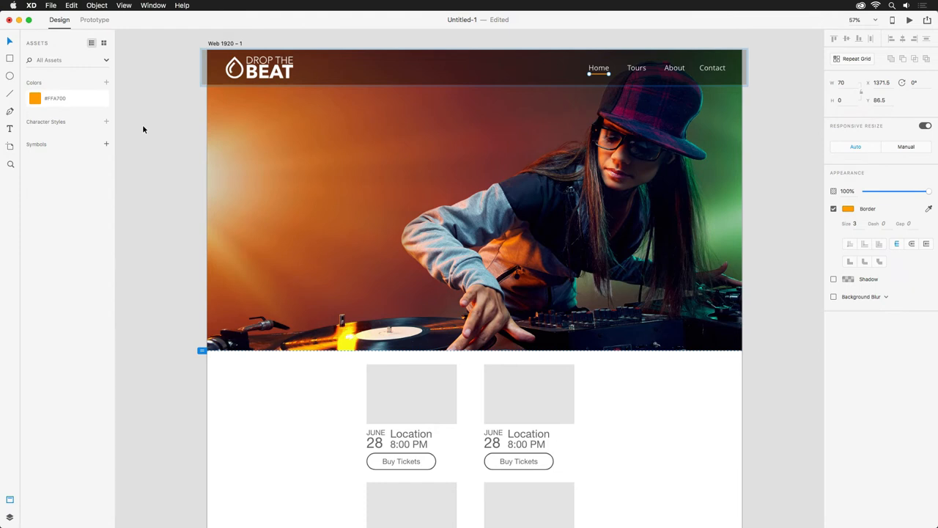
mouse_move(141, 138)
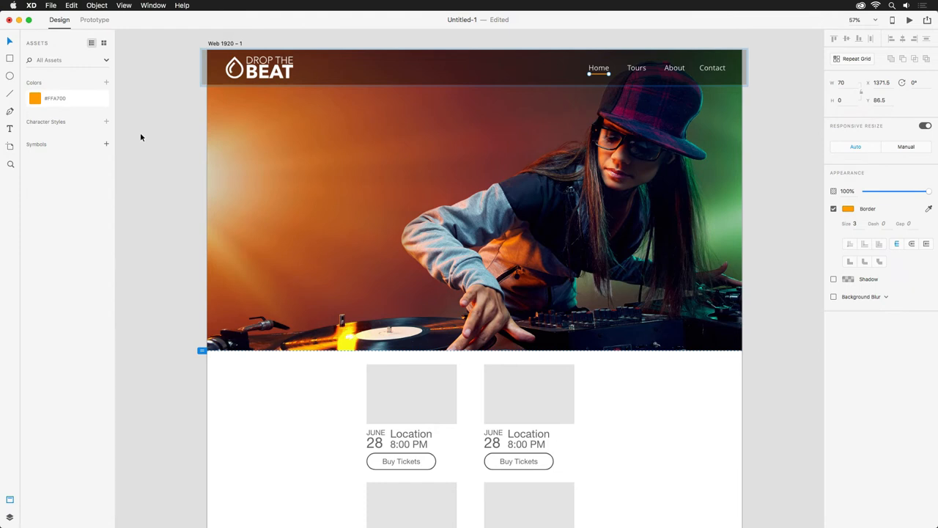
mouse_move(513, 296)
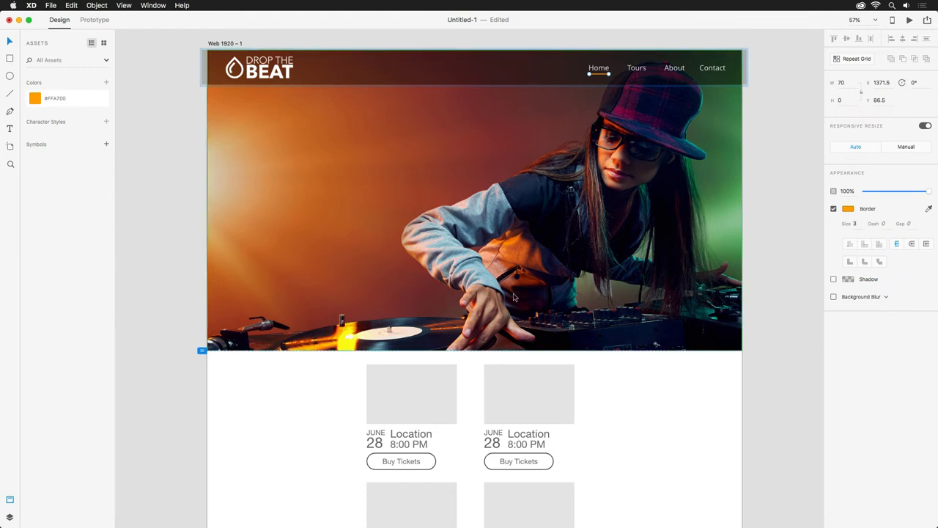
- Restyle the event card texts in Open Sans, then select the JUNE 28 date texts
scroll("down", 3)
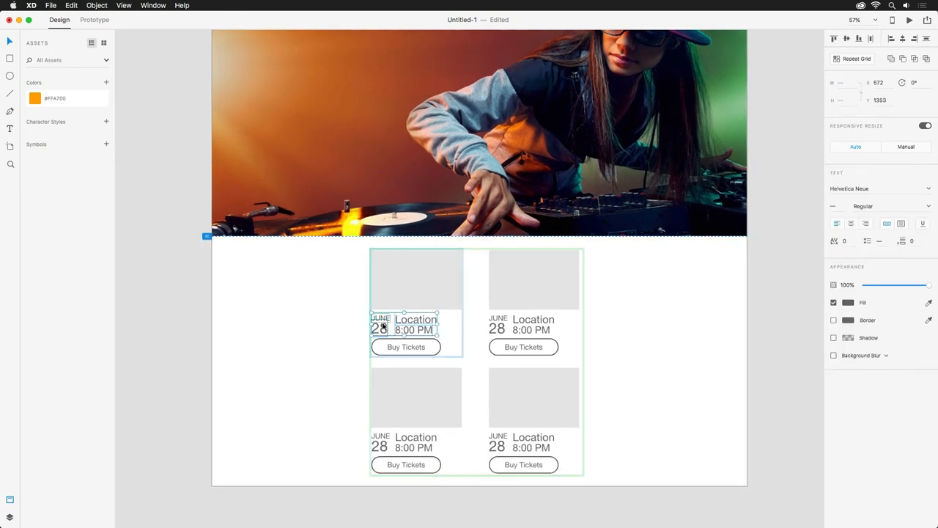
left_click(405, 347)
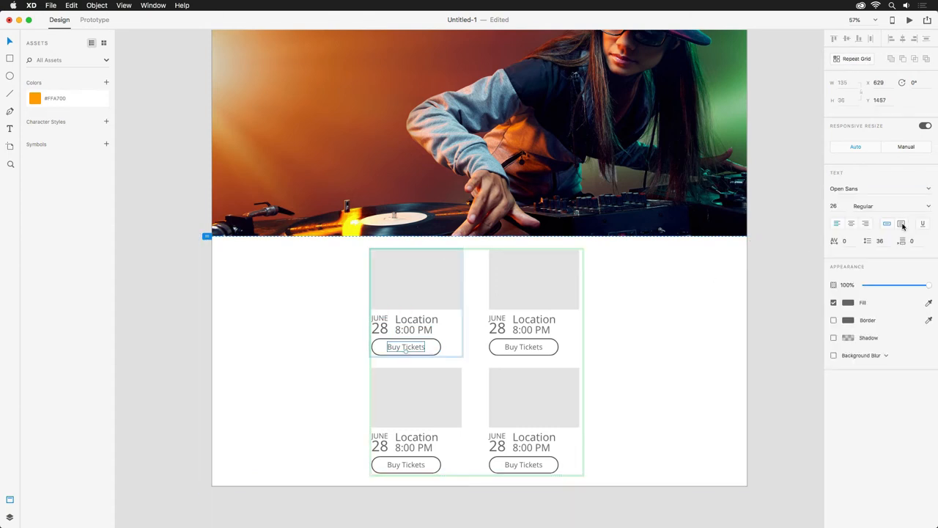
left_click(880, 206)
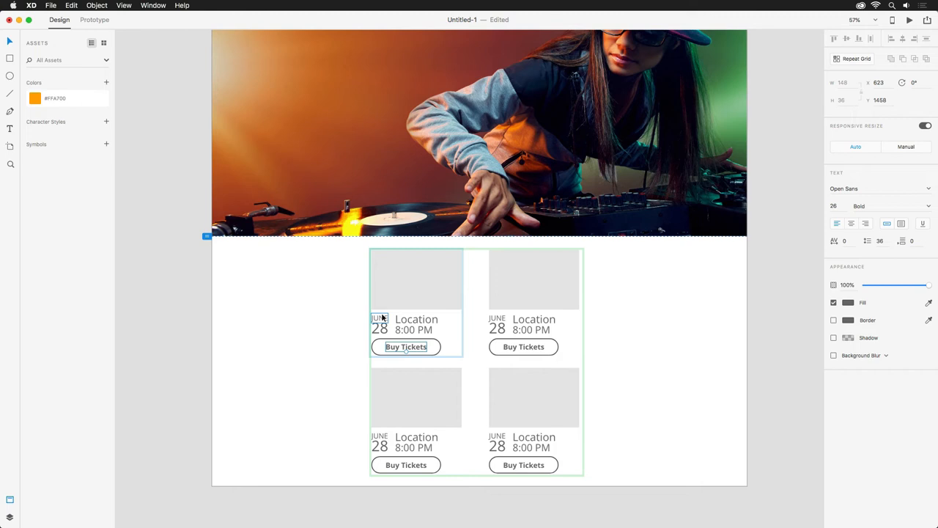
left_click(380, 327)
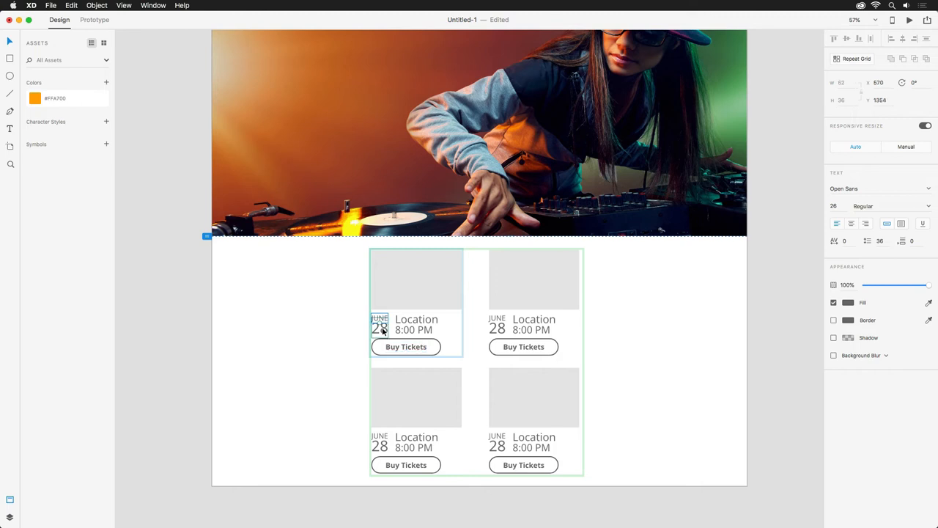
left_click(380, 328)
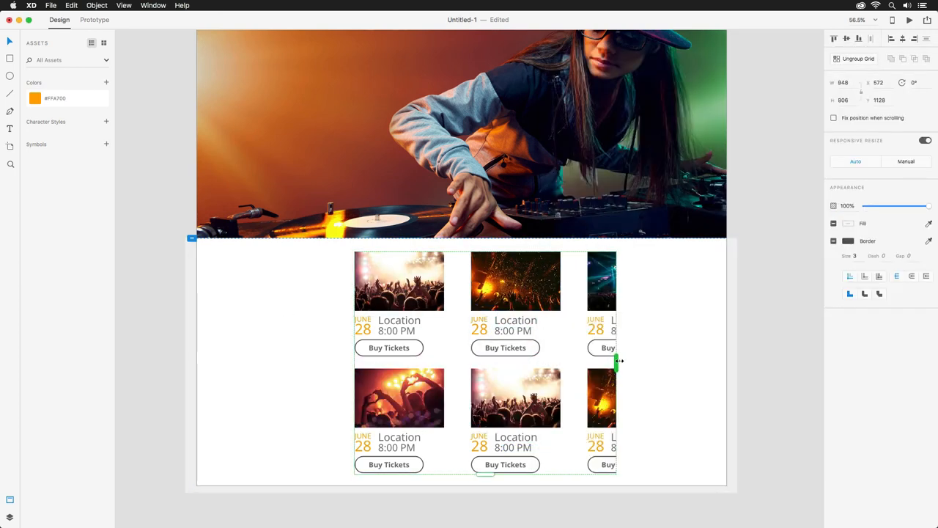
- Widen the event repeat grid to add a third column of concert cards
left_click_drag(619, 361, 677, 361)
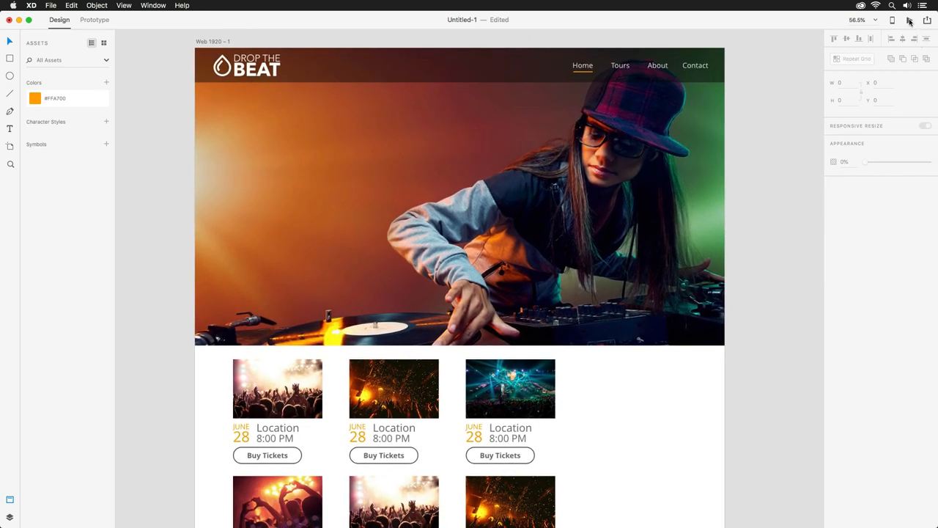
- Run Desktop Preview and scroll from the DJ hero to the concert cards
left_click(907, 20)
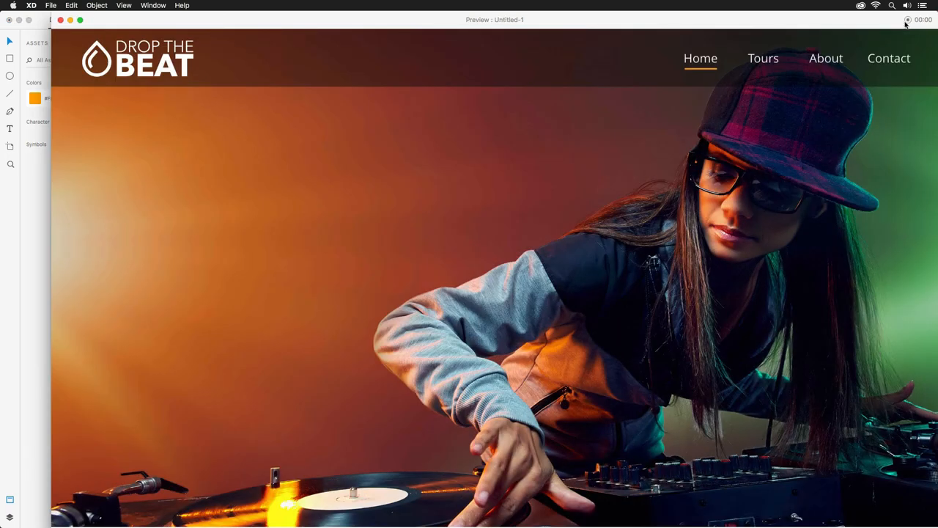
mouse_move(510, 206)
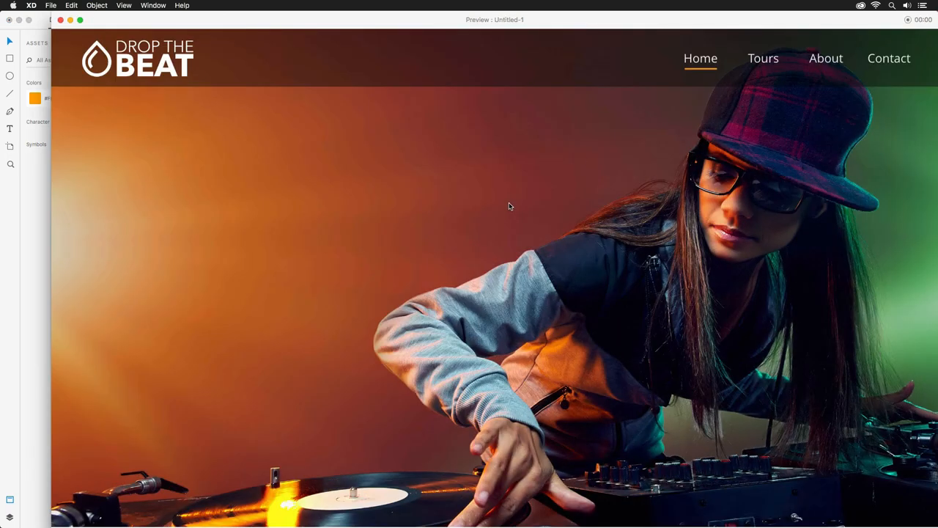
scroll("down", 3)
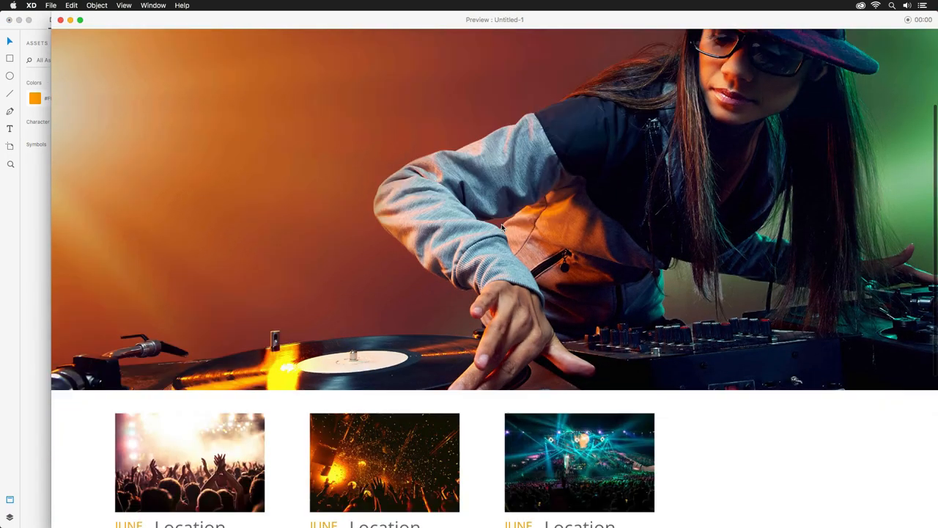
scroll("down", 3)
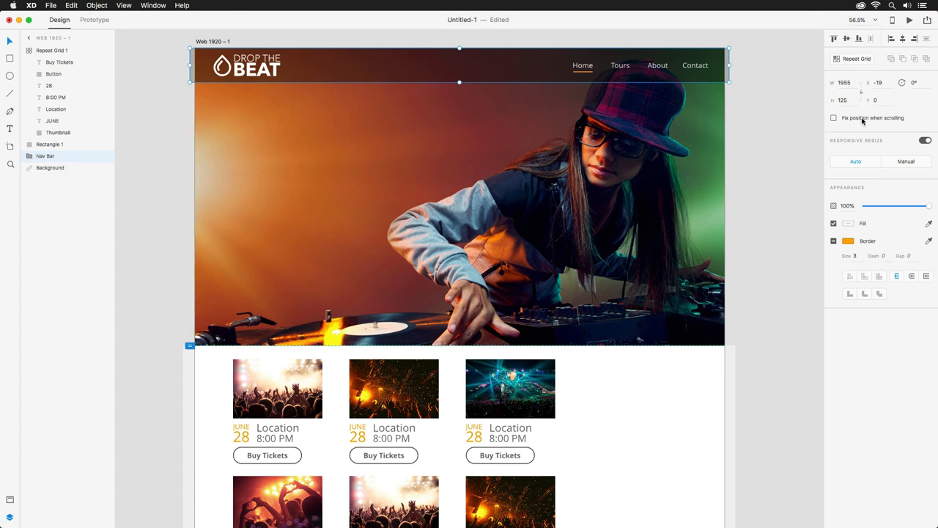
- Enable Fix position when scrolling for Nav Bar and Background
left_click(833, 118)
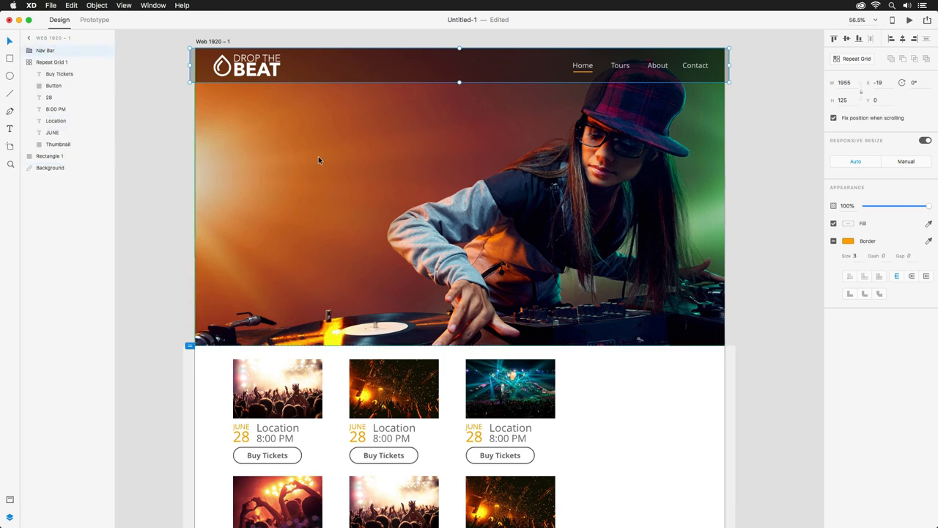
mouse_move(330, 162)
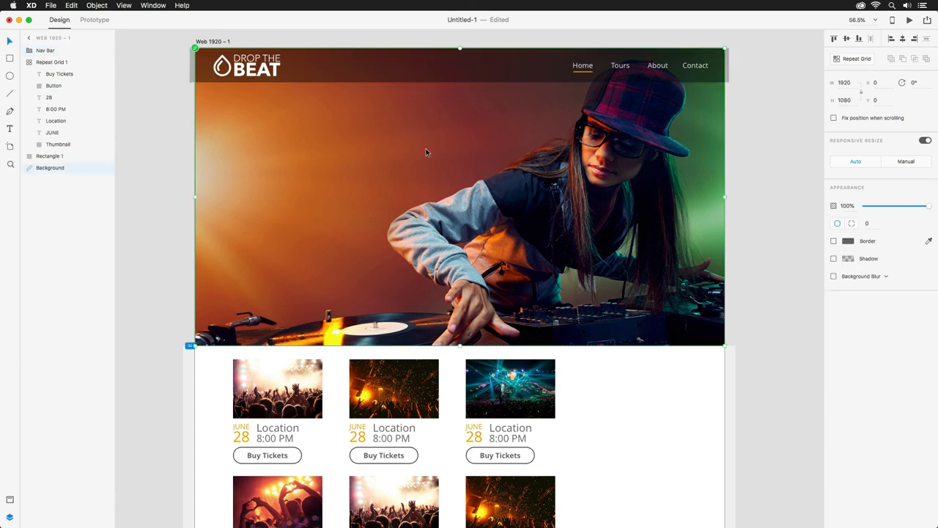
left_click(833, 118)
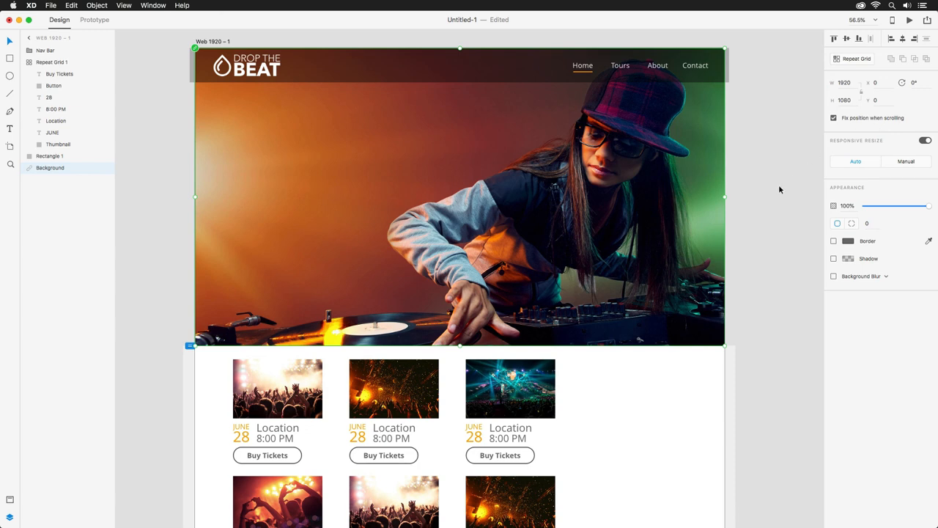
left_click(909, 20)
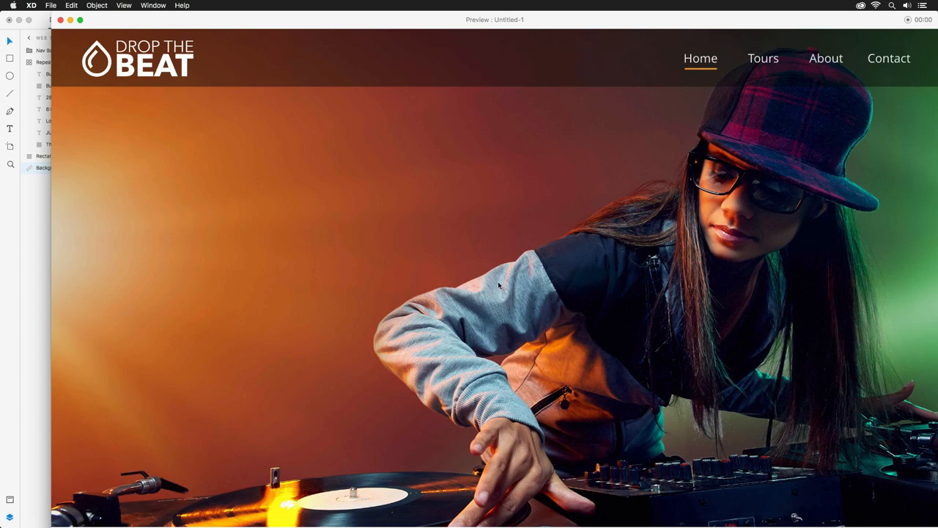
scroll("down", 3)
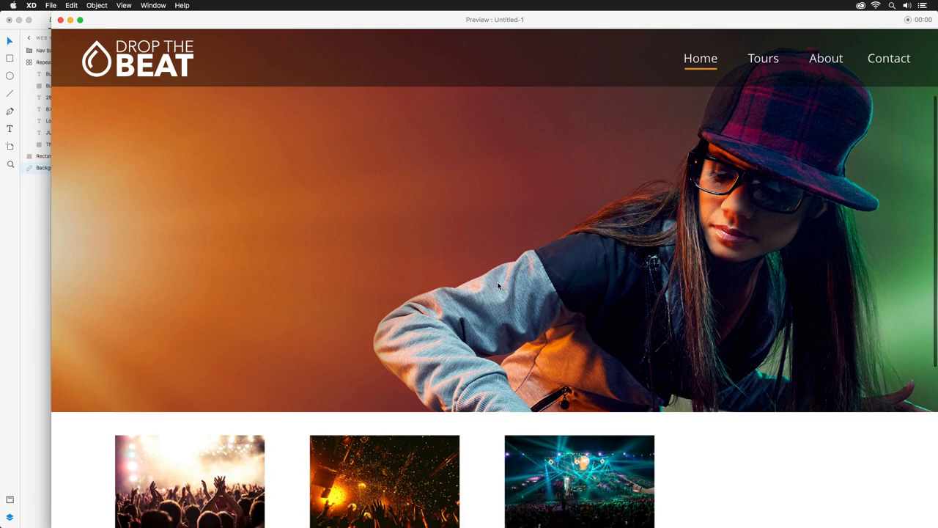
scroll("down", 3)
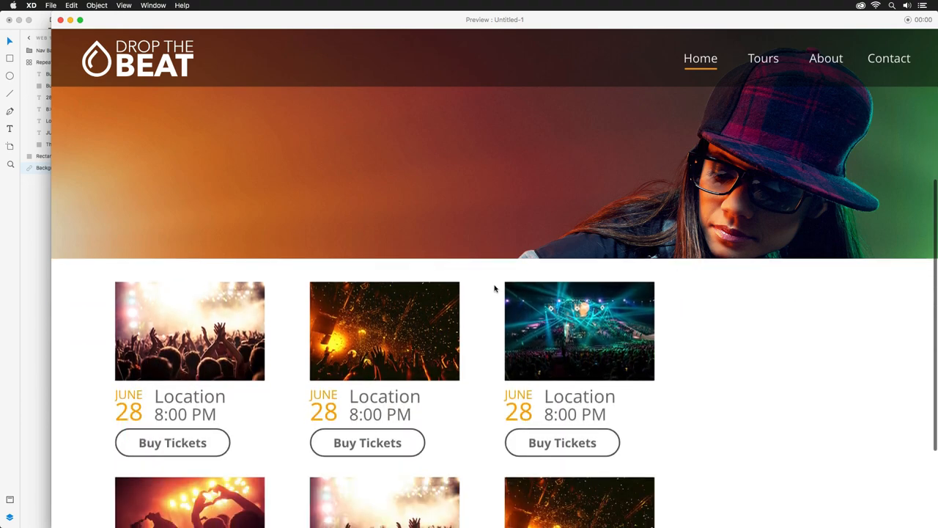
scroll("down", 3)
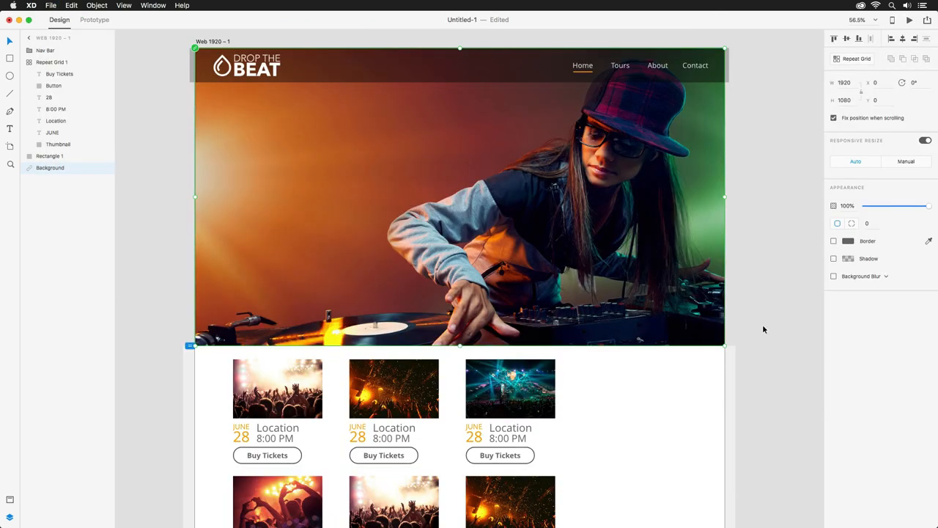
left_click(765, 329)
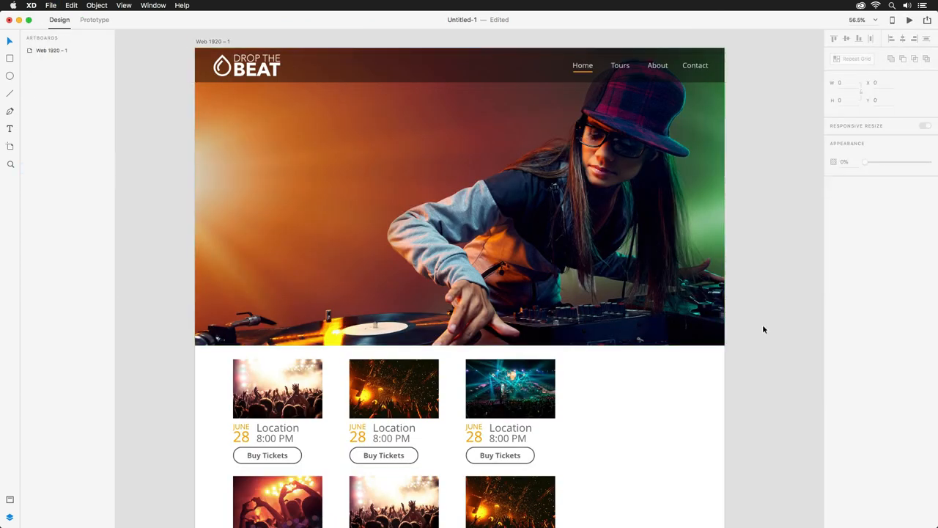